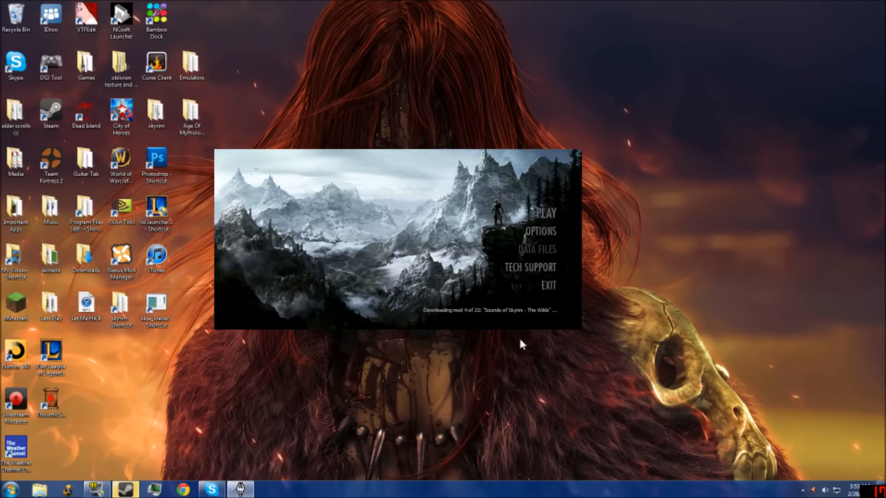
mouse_move(513, 237)
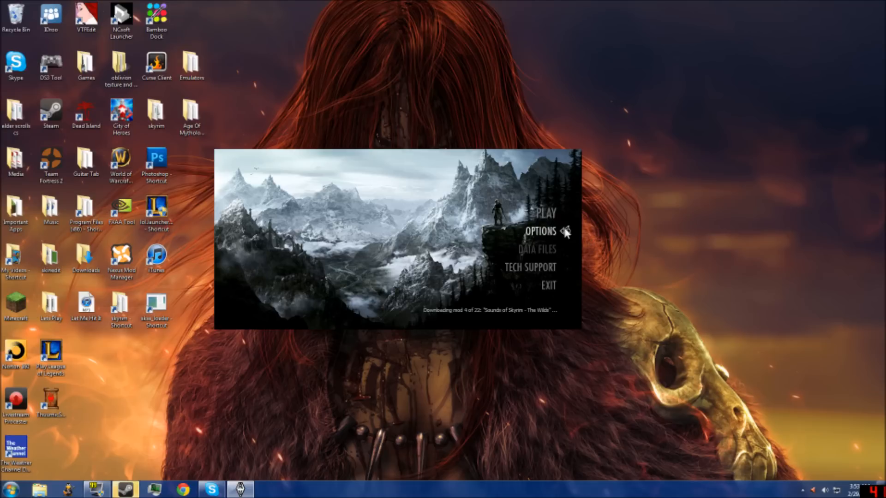
mouse_move(499, 277)
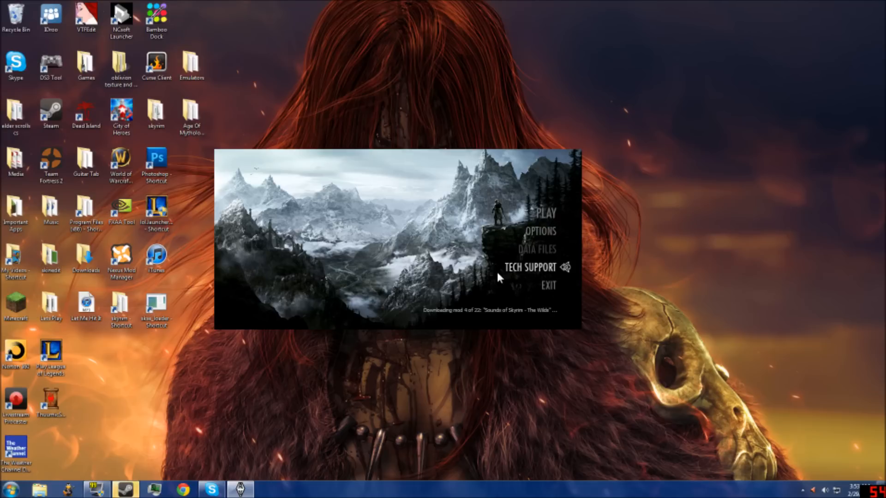
mouse_move(525, 257)
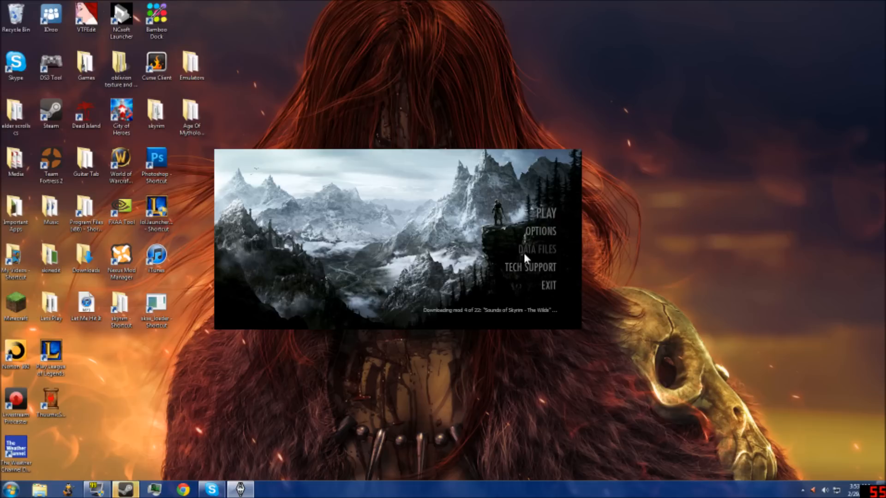
mouse_move(539, 230)
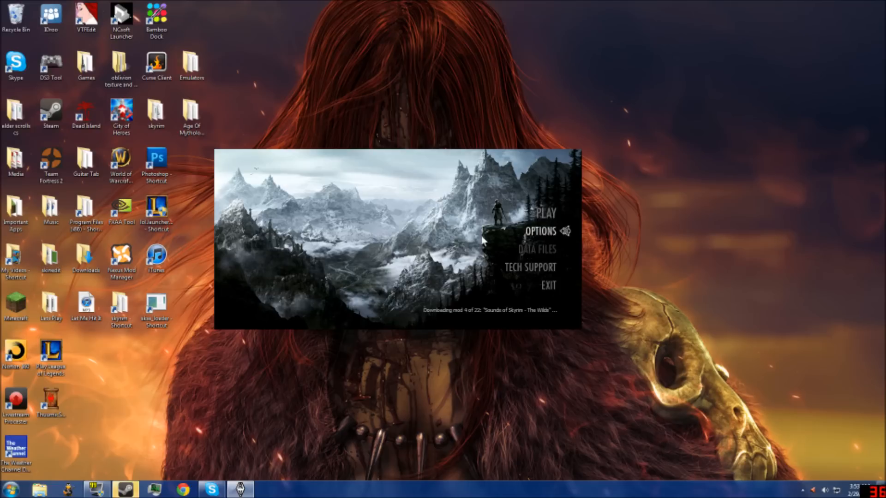
mouse_move(437, 254)
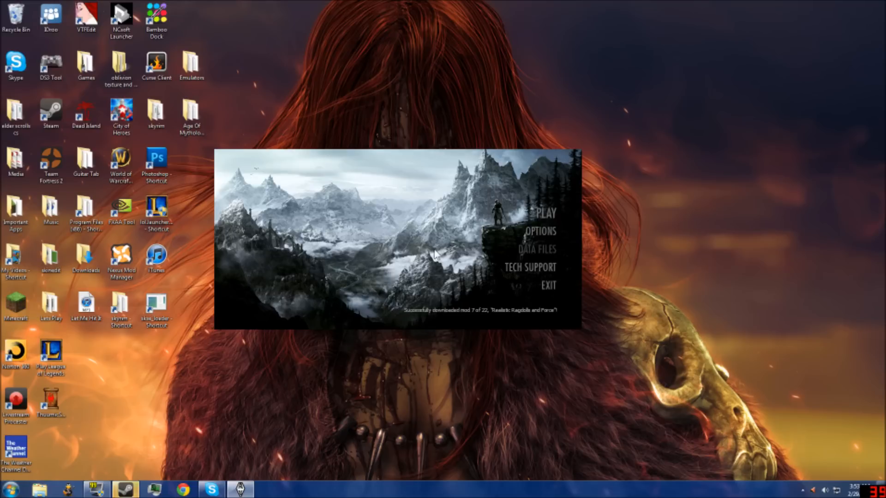
mouse_move(548, 254)
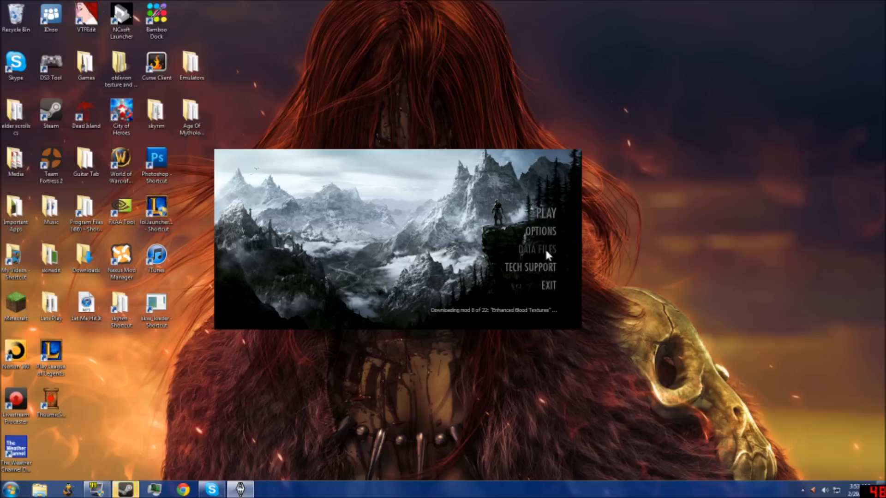
mouse_move(531, 250)
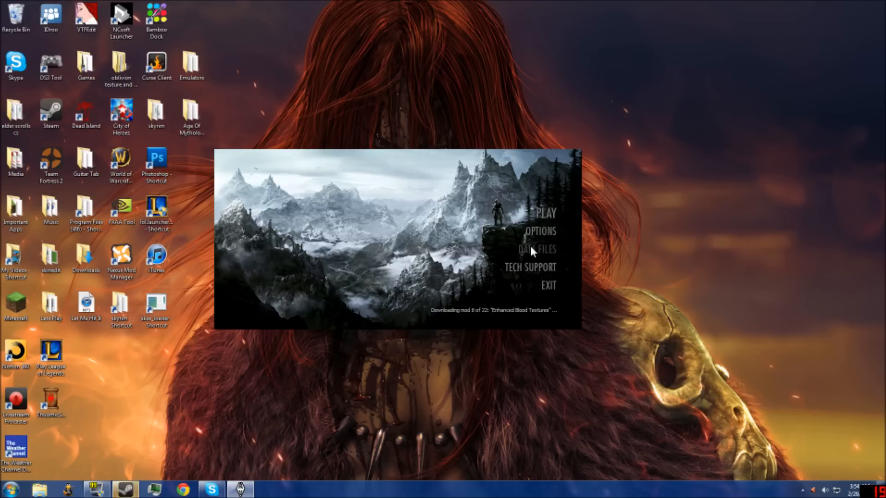
mouse_move(413, 298)
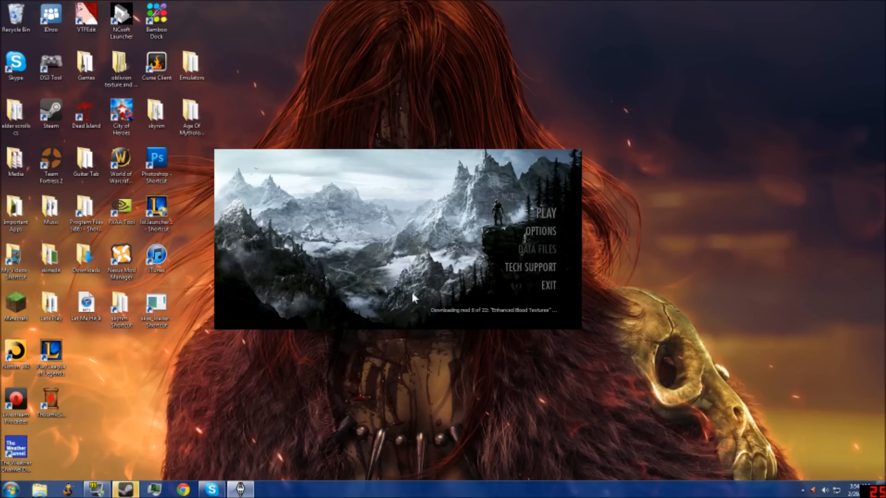
mouse_move(407, 222)
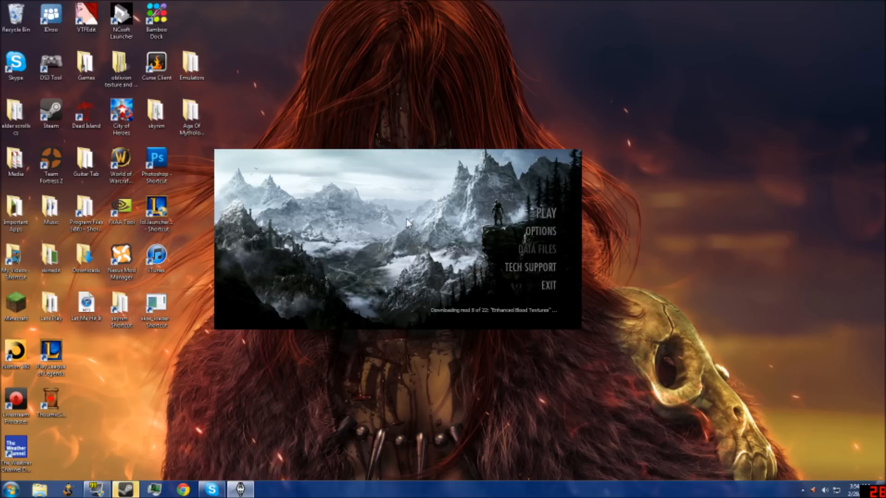
mouse_move(522, 255)
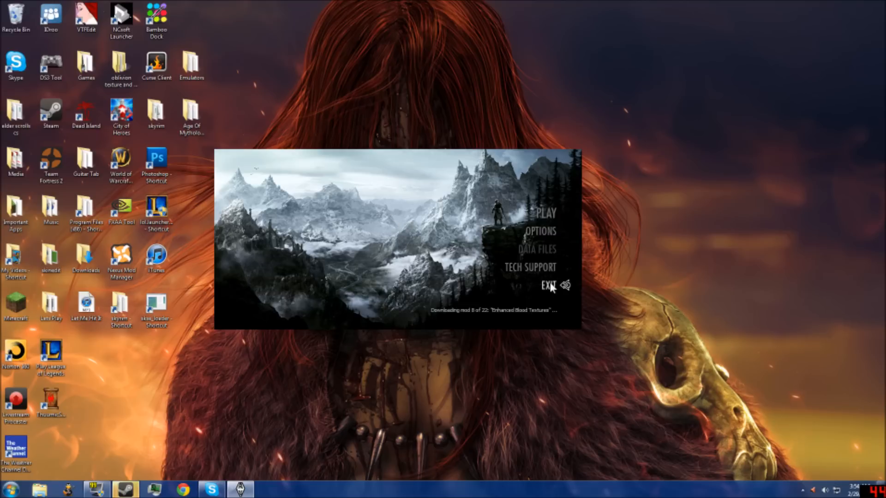
- Exit the Skyrim launcher and open Documents from the Start menu, scrolled to My Games
left_click(546, 284)
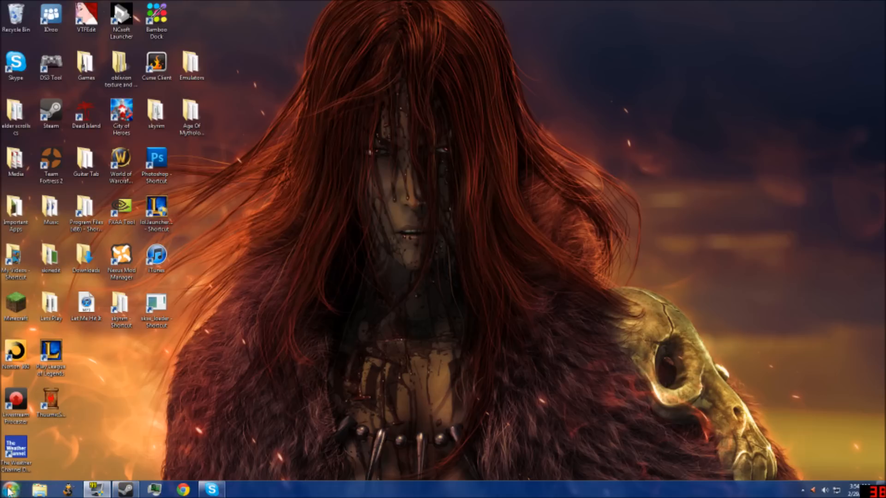
left_click(8, 489)
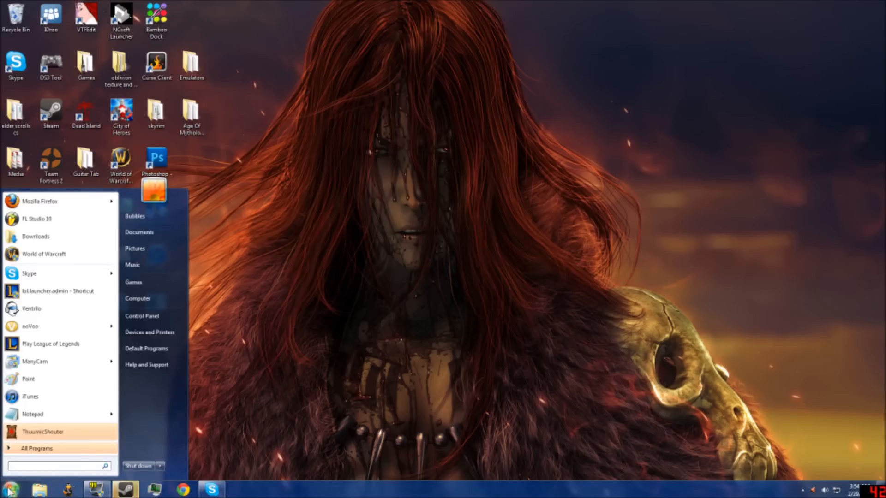
mouse_move(139, 232)
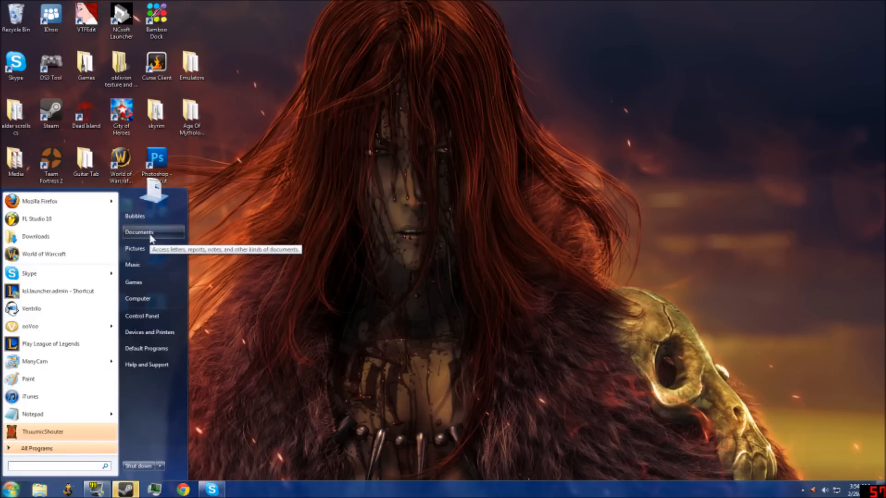
left_click(140, 232)
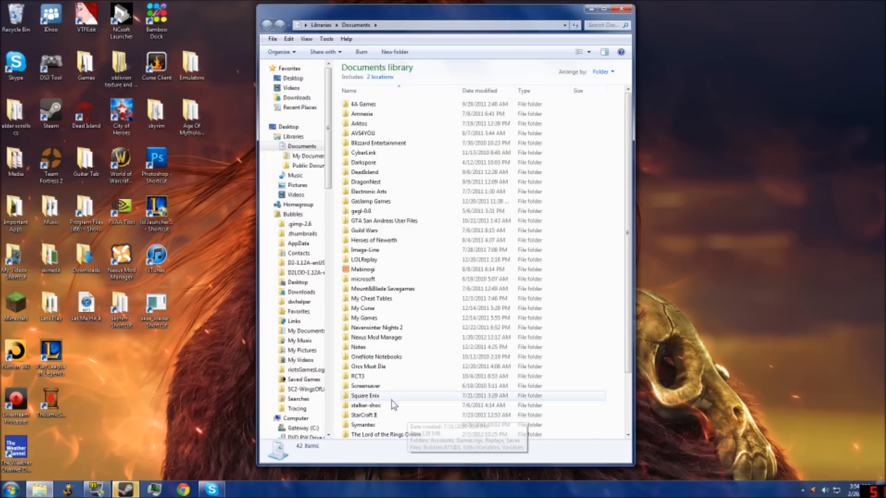
scroll("down", 3)
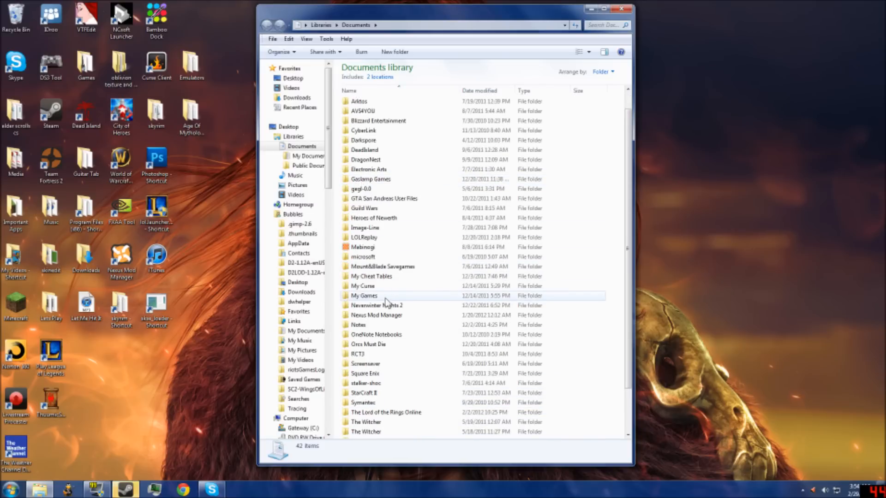
mouse_move(364, 296)
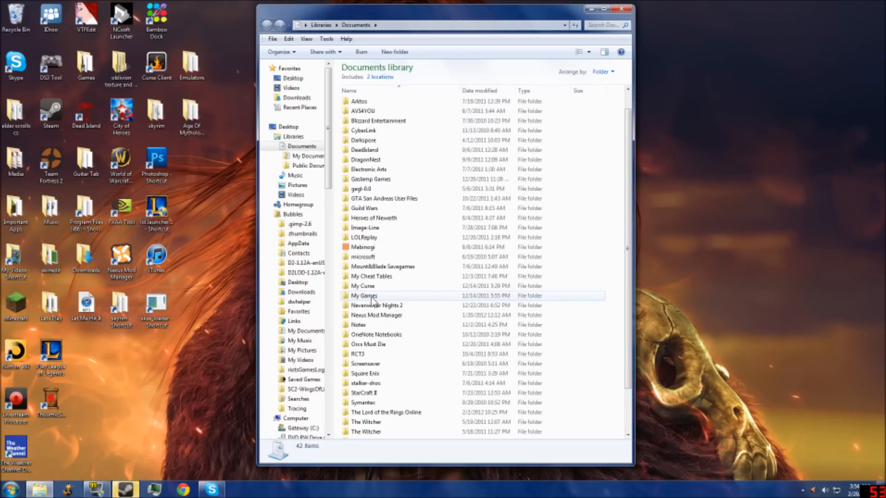
- Open My Games\Skyrim and load SkyrimPrefs.ini in Notepad
double_click(363, 295)
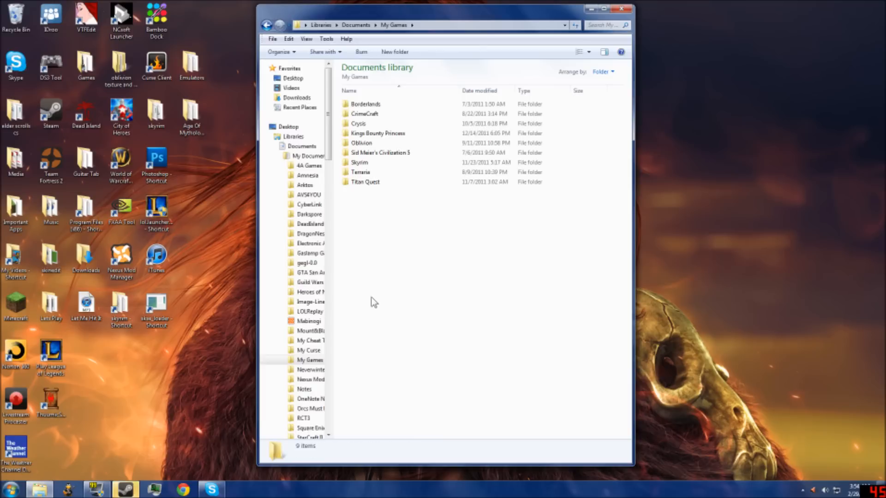
mouse_move(367, 162)
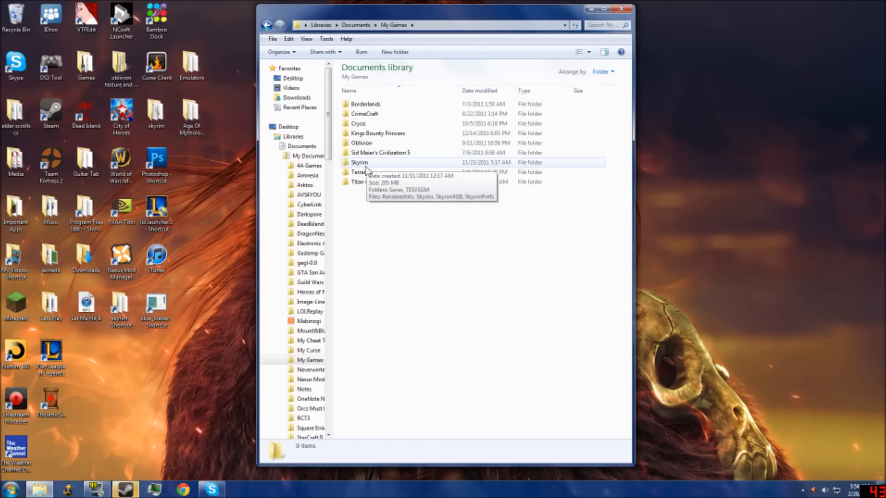
double_click(359, 162)
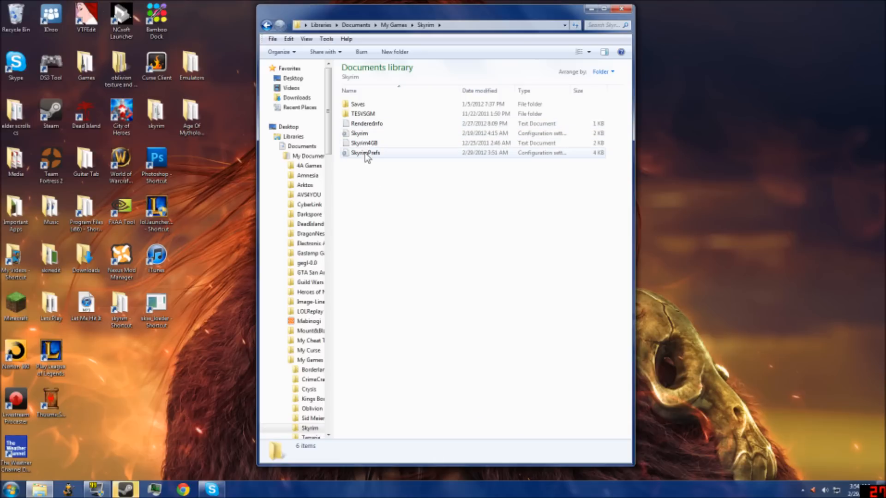
double_click(365, 153)
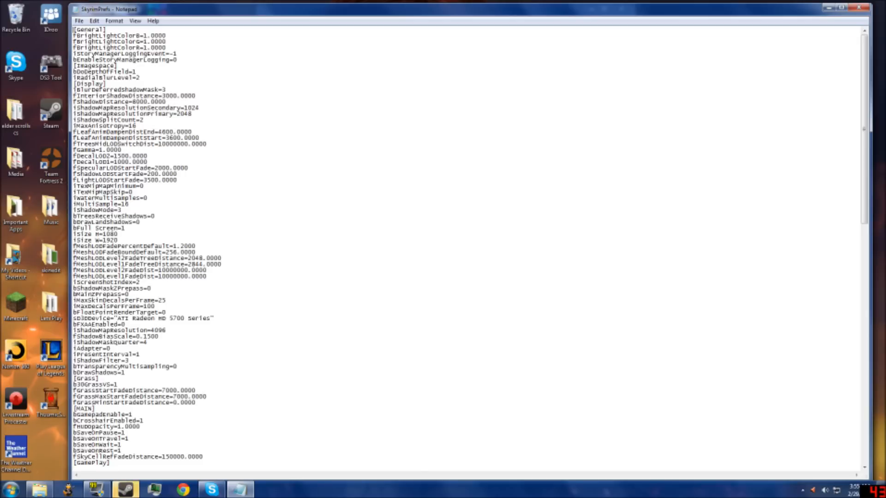
- Place the cursor in the SkyrimPrefs text near [General] and scroll down through the file
double_click(90, 29)
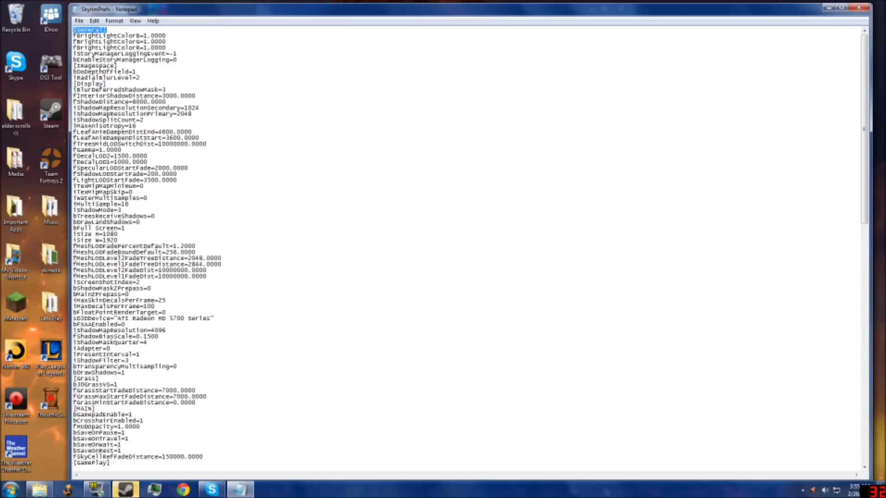
left_click(135, 21)
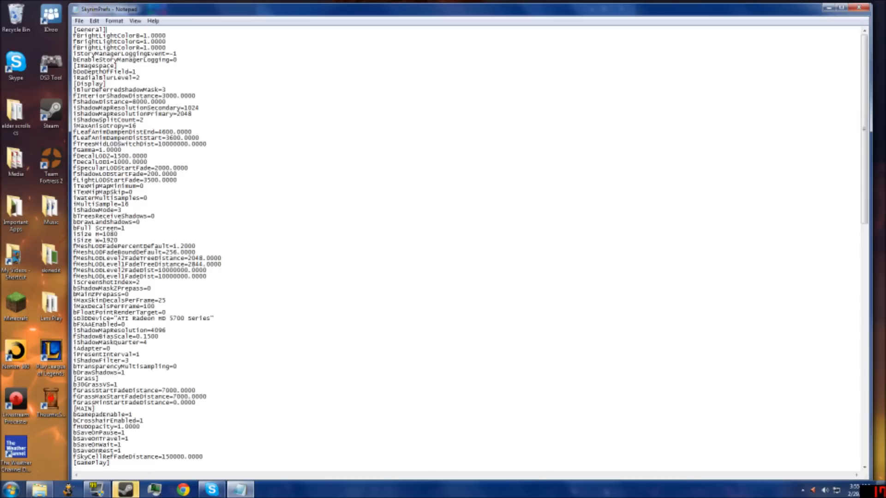
left_click(134, 21)
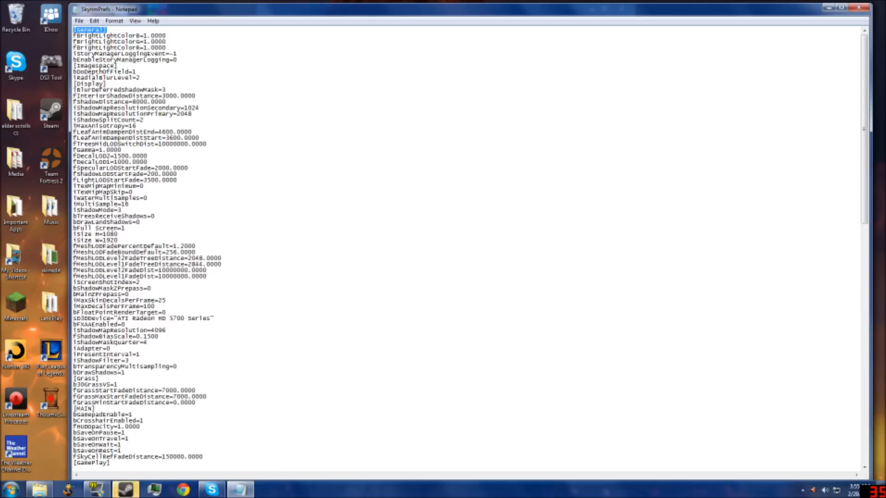
scroll("down", 3)
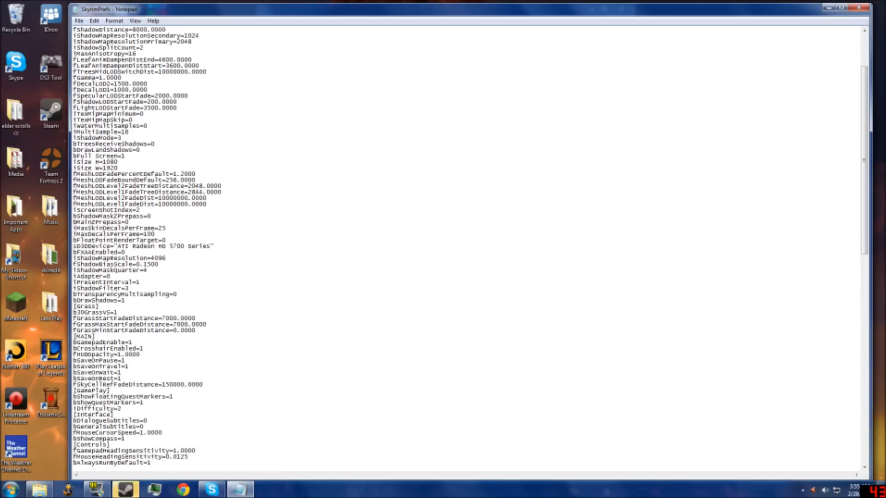
scroll("down", 3)
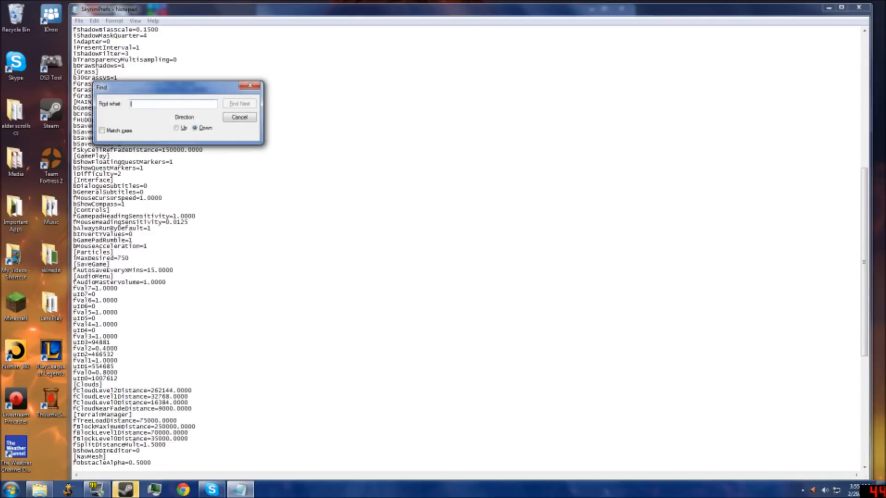
- Search for 'launcher' to jump to the [Launcher] section and close the Find dialog
type("launcher")
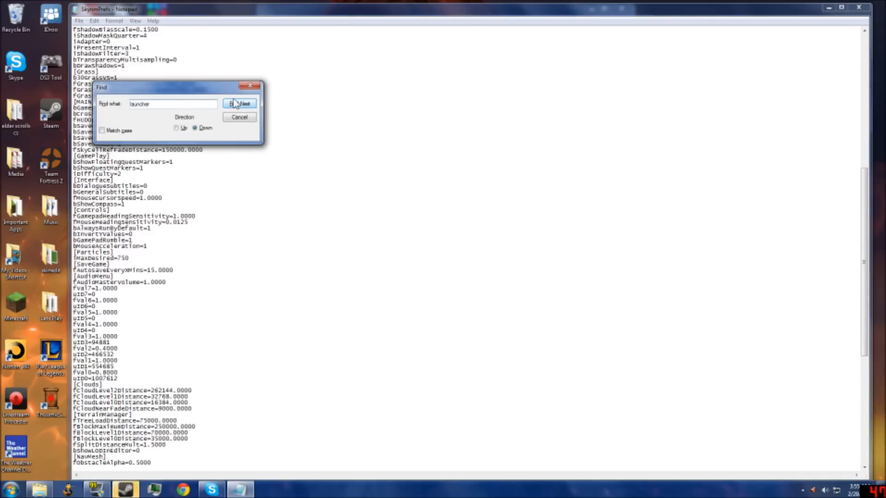
left_click(239, 103)
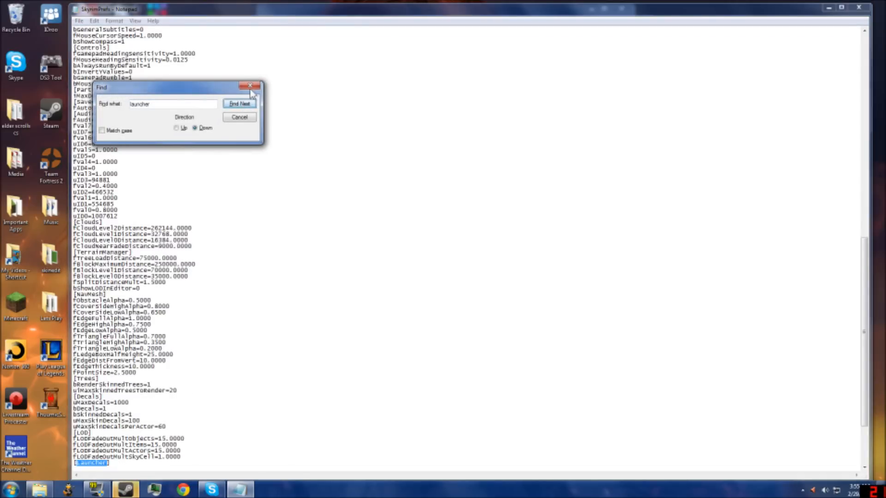
left_click(250, 87)
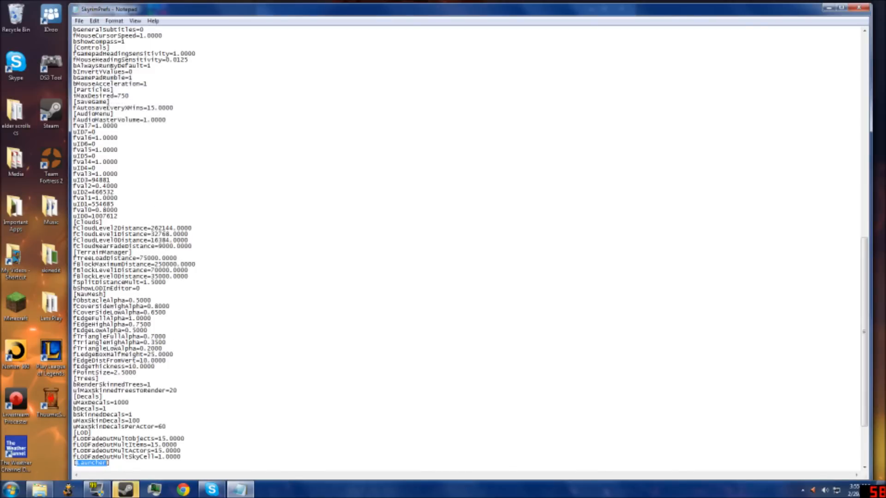
scroll("down", 3)
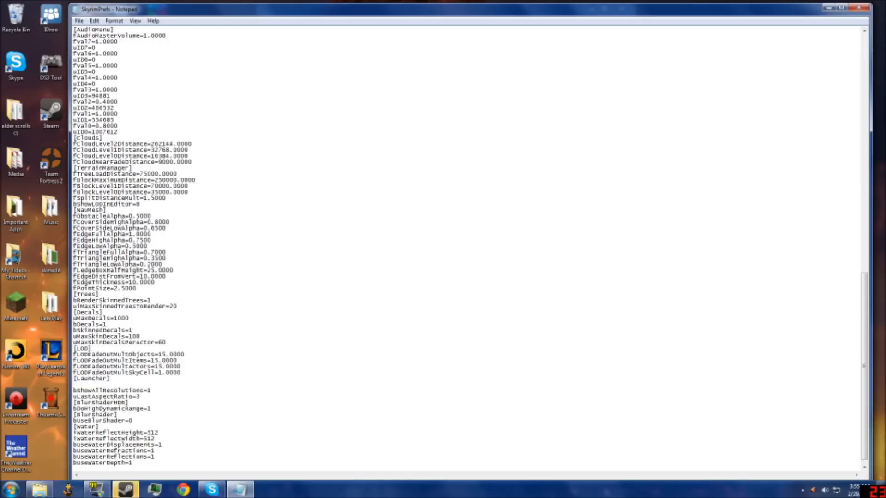
- Add bEnableFileSelection=1 under [Launcher], then save and close SkyrimPrefs
type("bEnableFil")
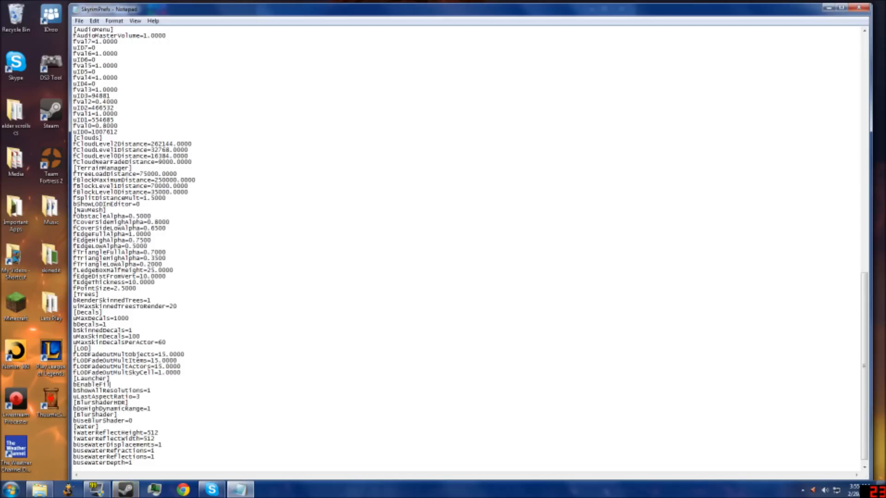
type("eSeled")
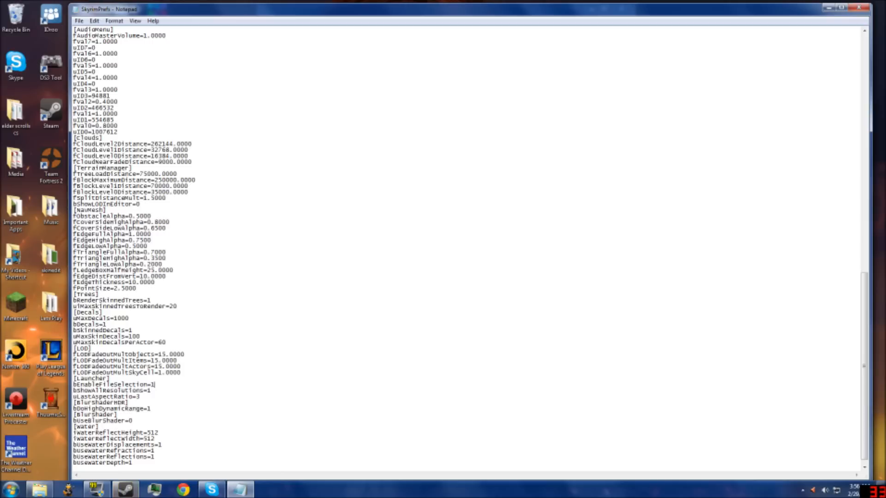
left_click(858, 8)
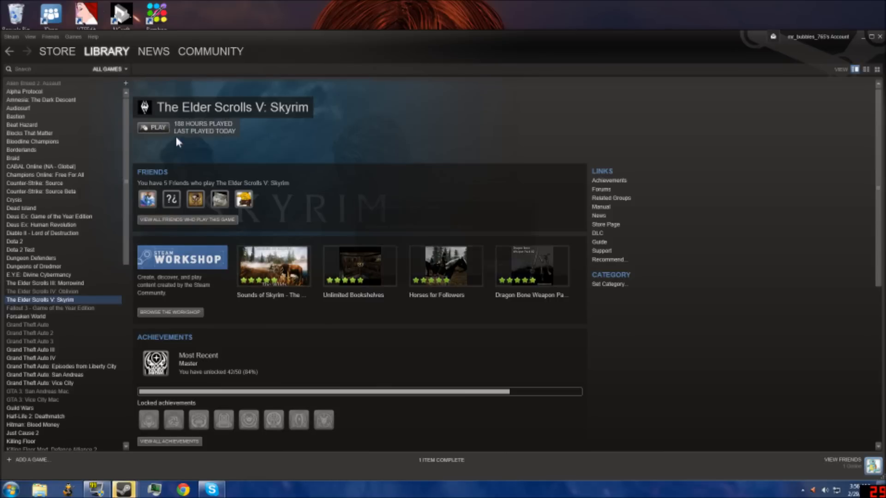
- Start the Skyrim launcher from Steam and bring up its Data Files mod list
left_click(153, 127)
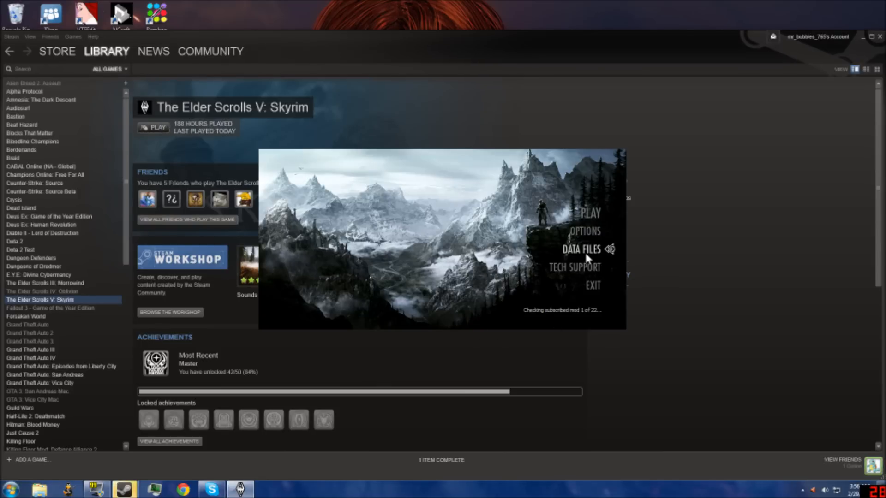
left_click(582, 249)
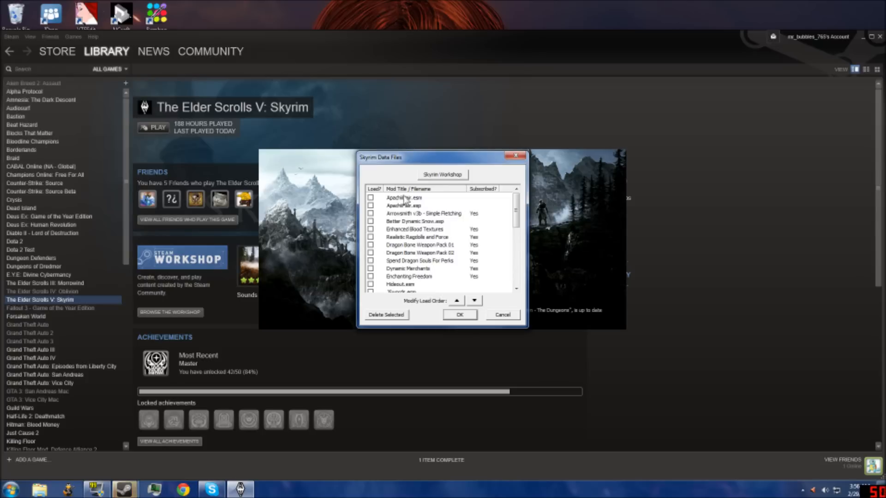
scroll("down", 3)
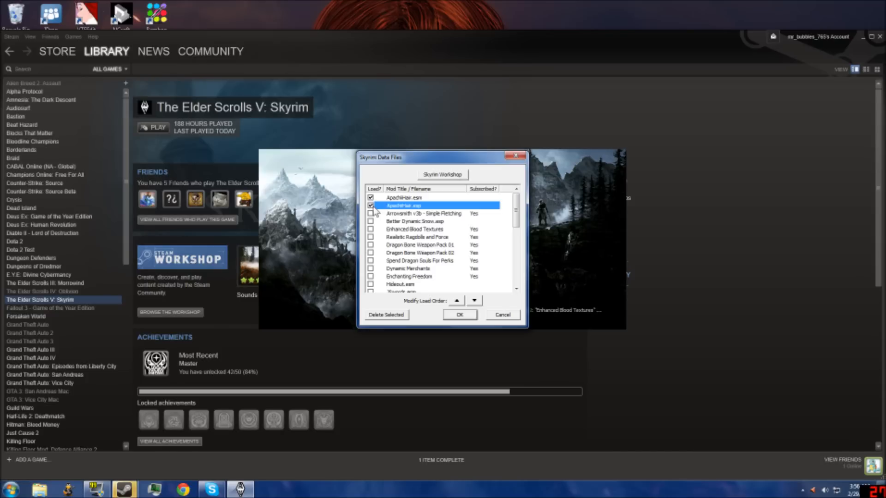
left_click(371, 198)
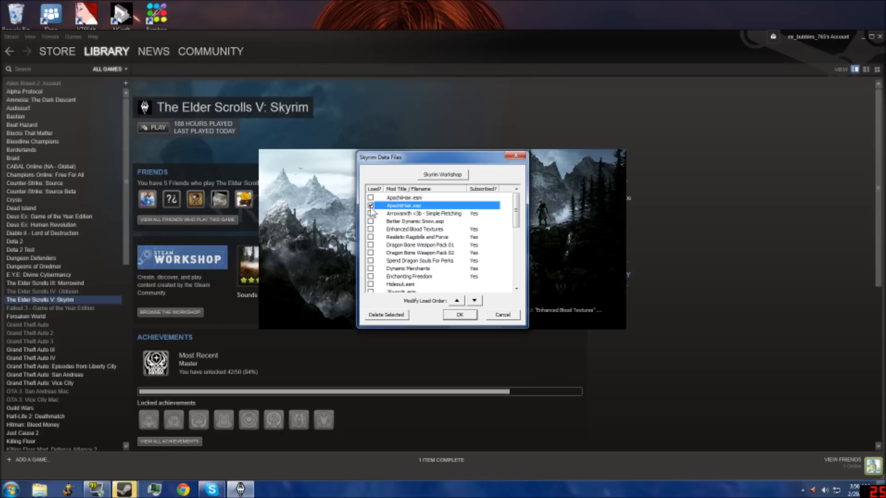
left_click(371, 221)
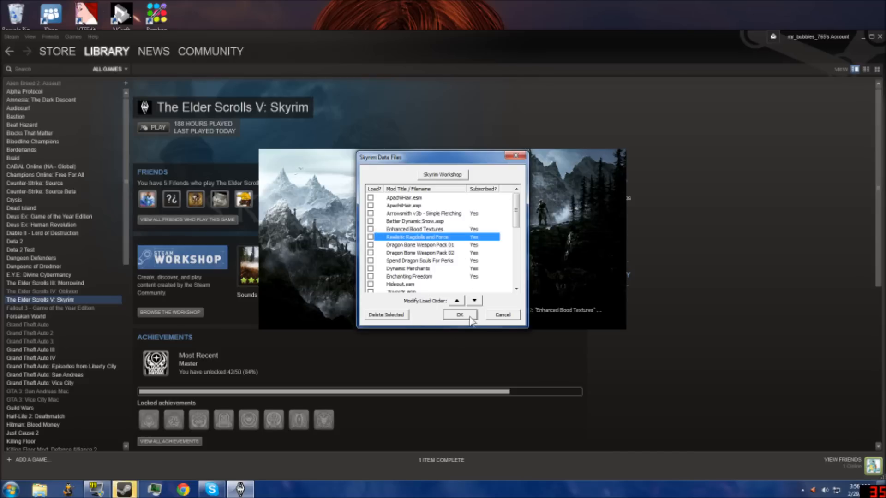
scroll("down", 3)
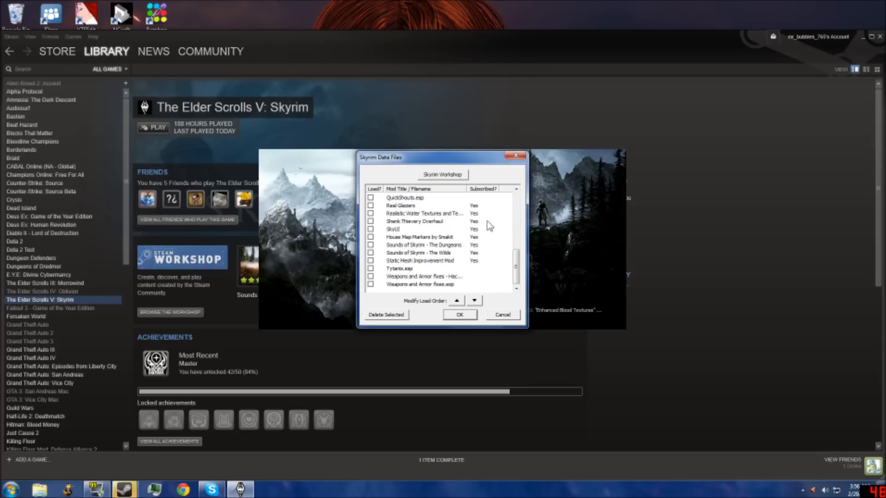